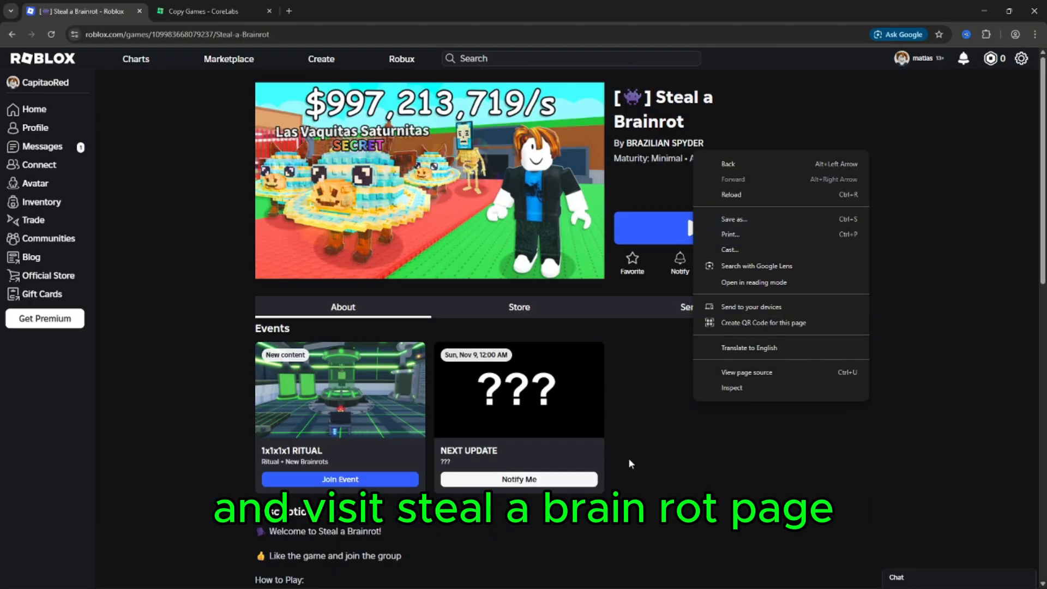
Step: Bring up the browser developer tools beside the Steal a Brainrot game page
click(730, 387)
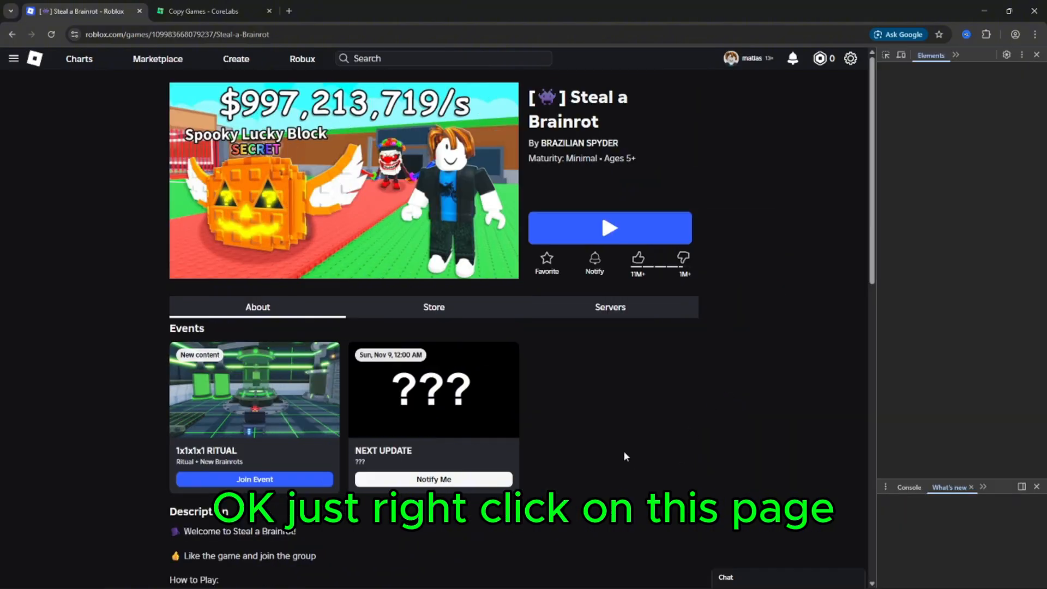
Step: Inspect the game page and switch DevTools to the Network requests list
right_click(626, 456)
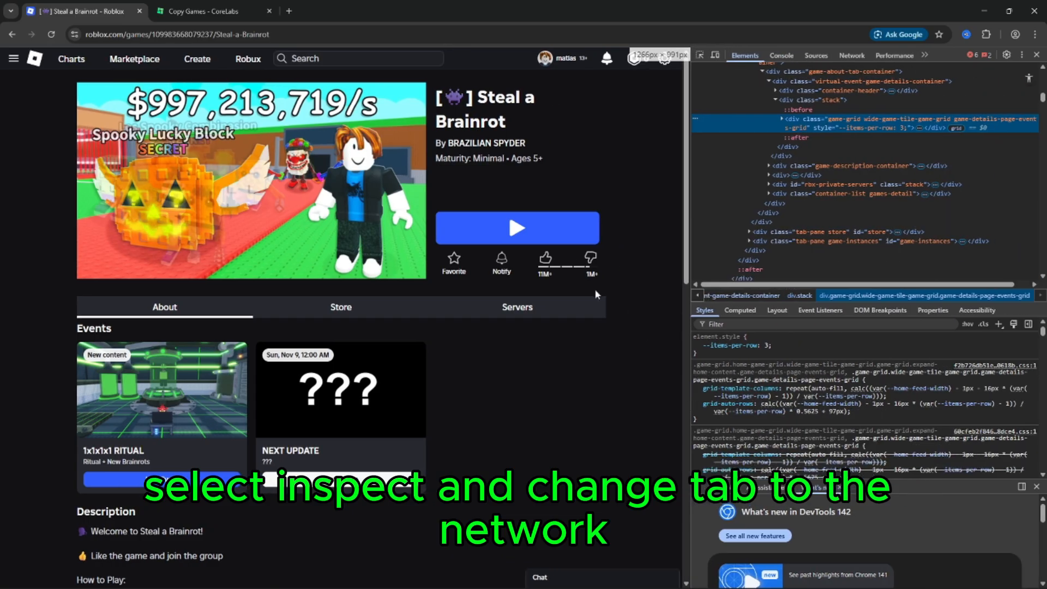
click(851, 56)
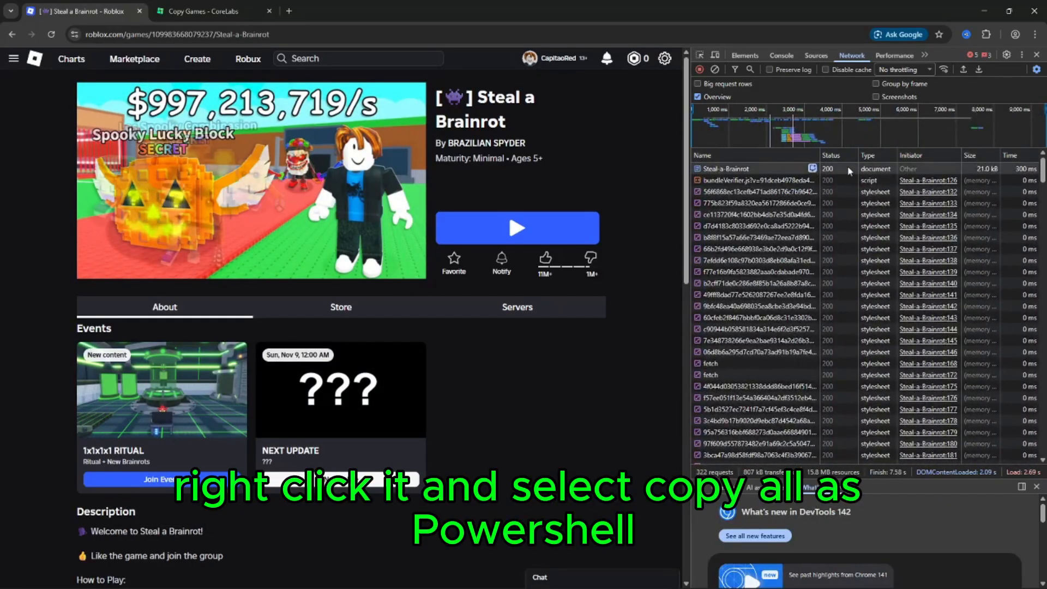
Step: Copy all the recorded Steal a Brainrot requests as a PowerShell command
right_click(724, 168)
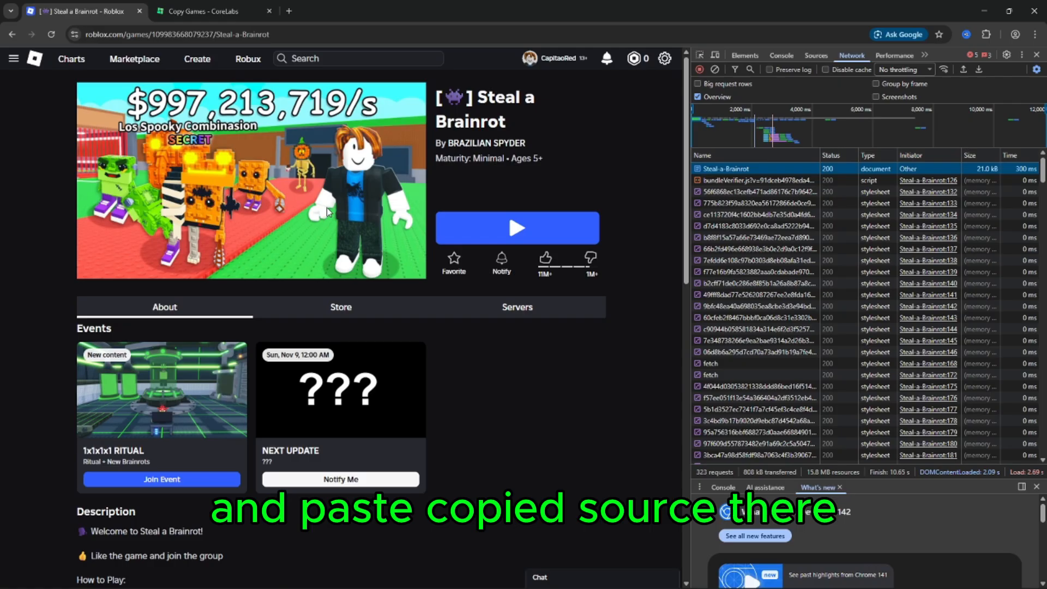
Step: Paste the copied game file into CoreLabs Game Copier and submit Copy Game
click(207, 10)
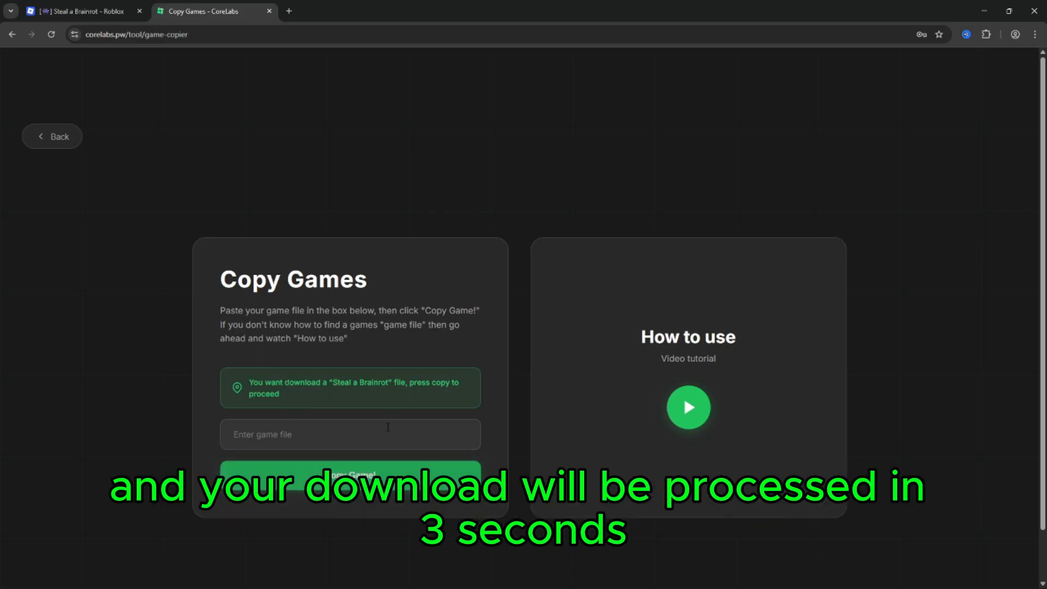
click(349, 475)
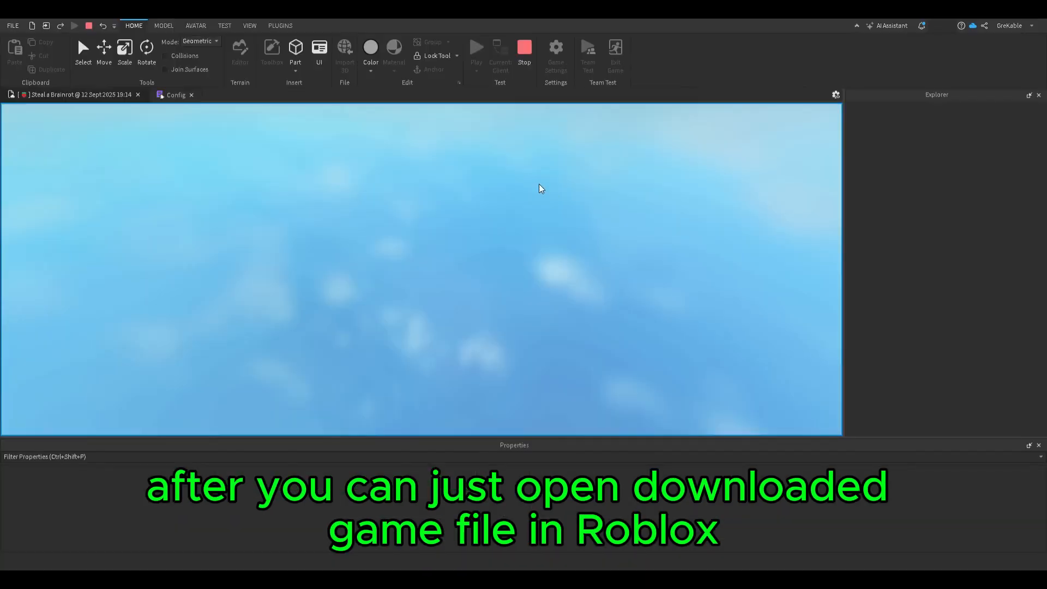
Step: Start a playtest of the downloaded Steal a Brainrot place in Roblox Studio
click(477, 47)
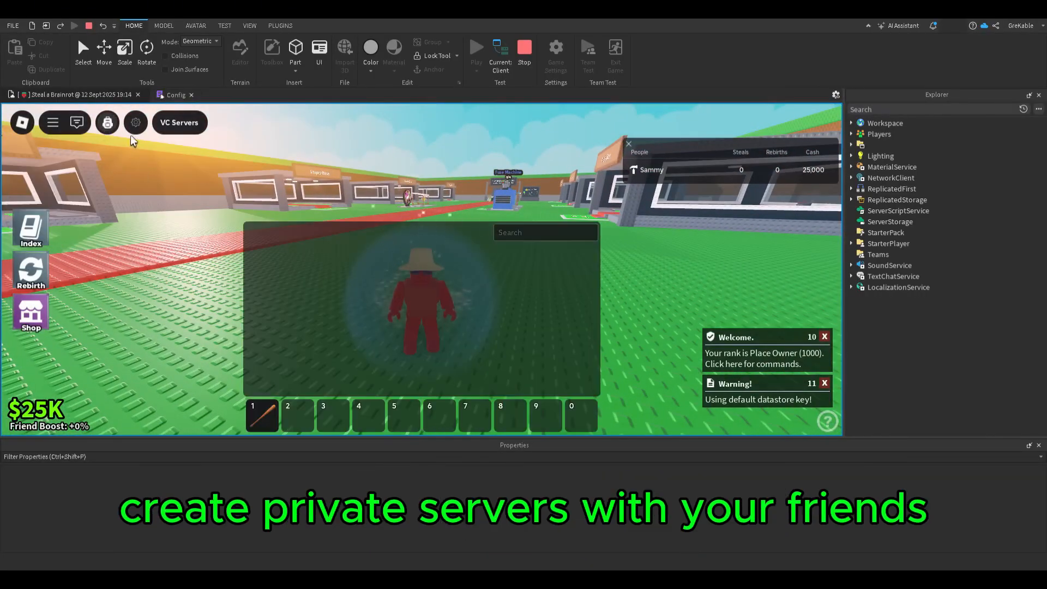
Step: Show the in-game Settings panel with music, effects and base skin options
click(136, 122)
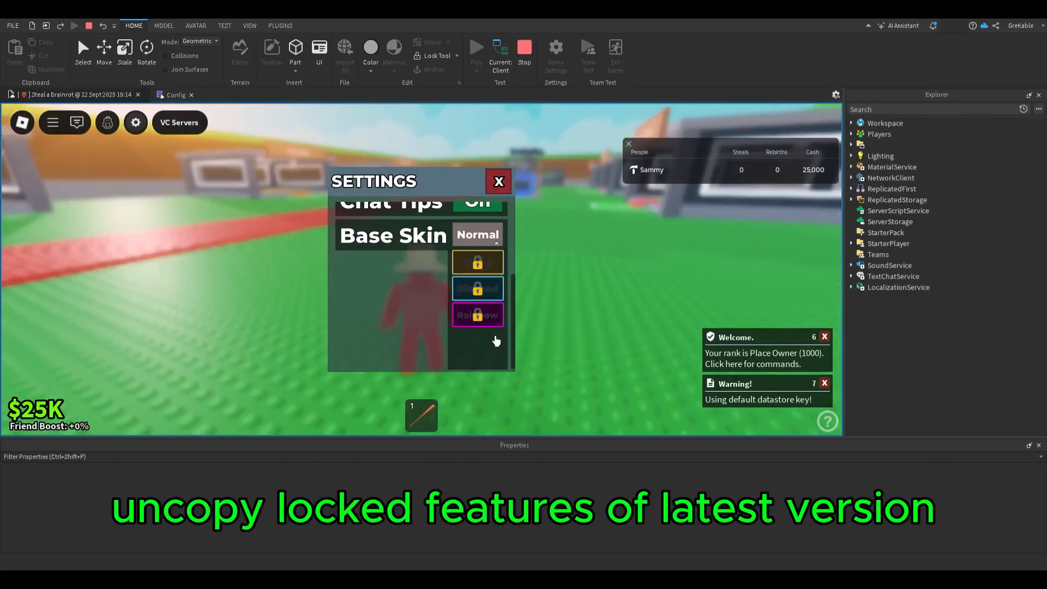
scroll(up, 3)
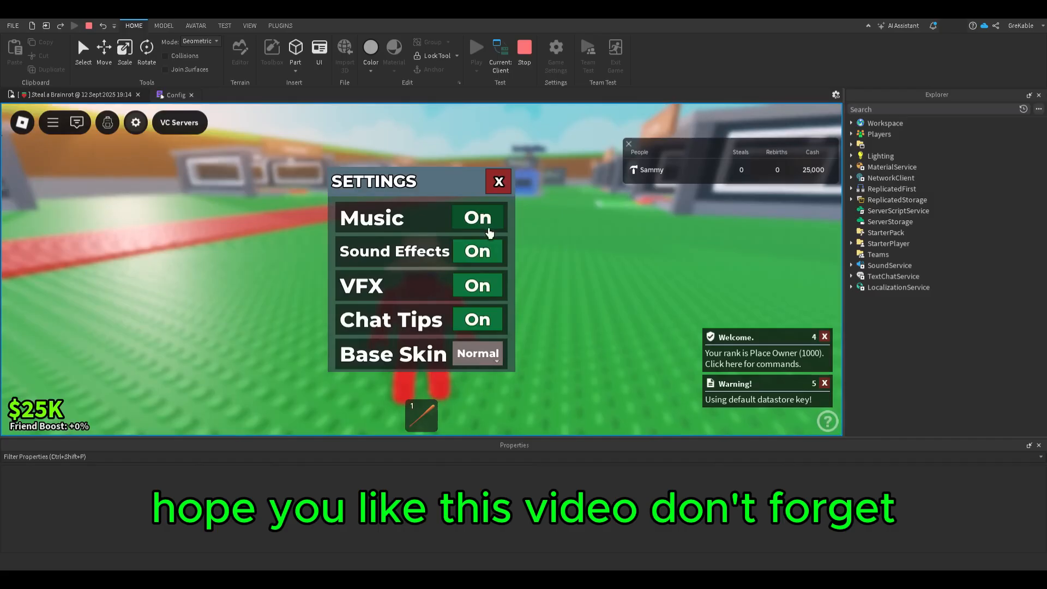